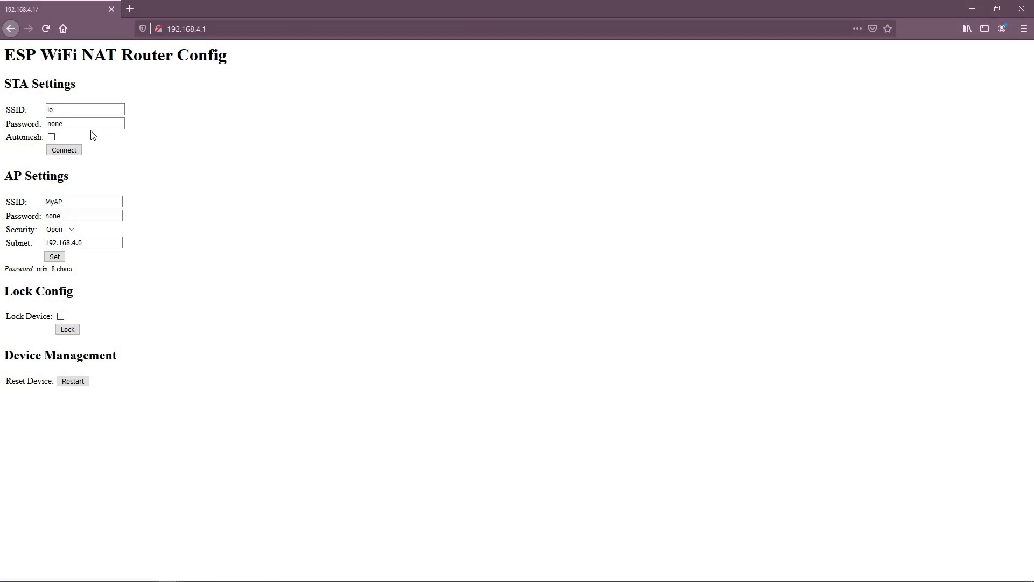
click(86, 123)
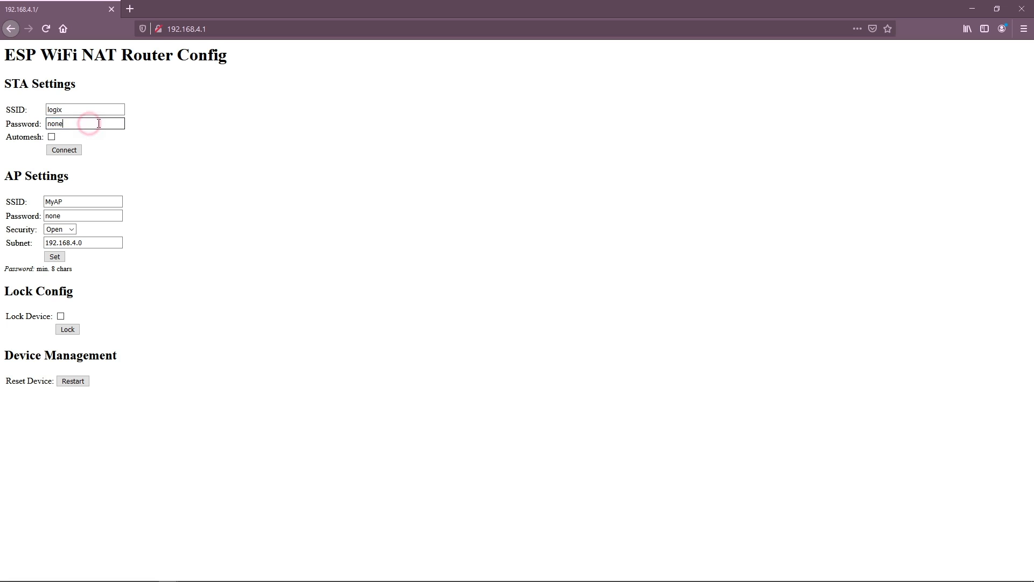
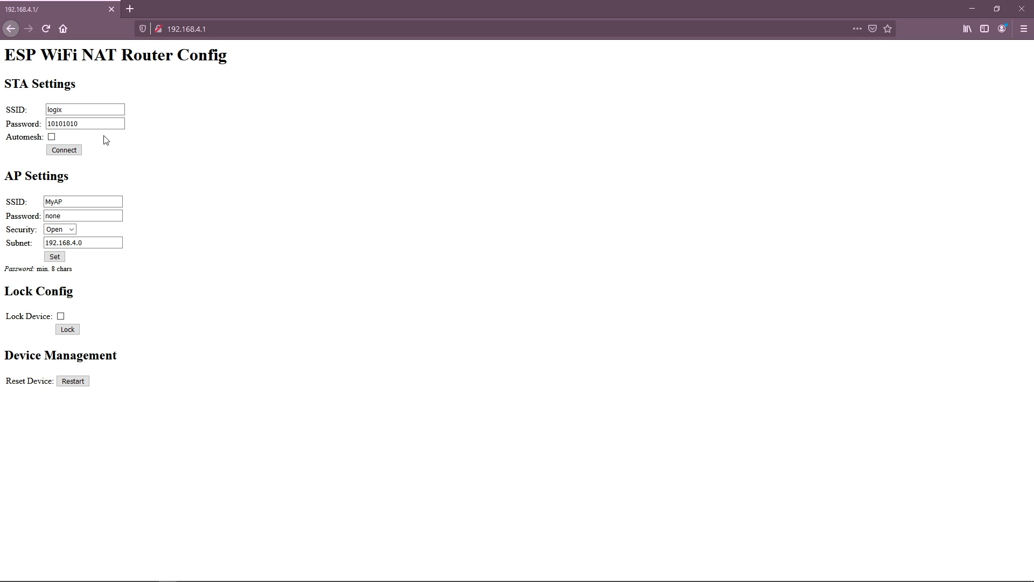
click(64, 228)
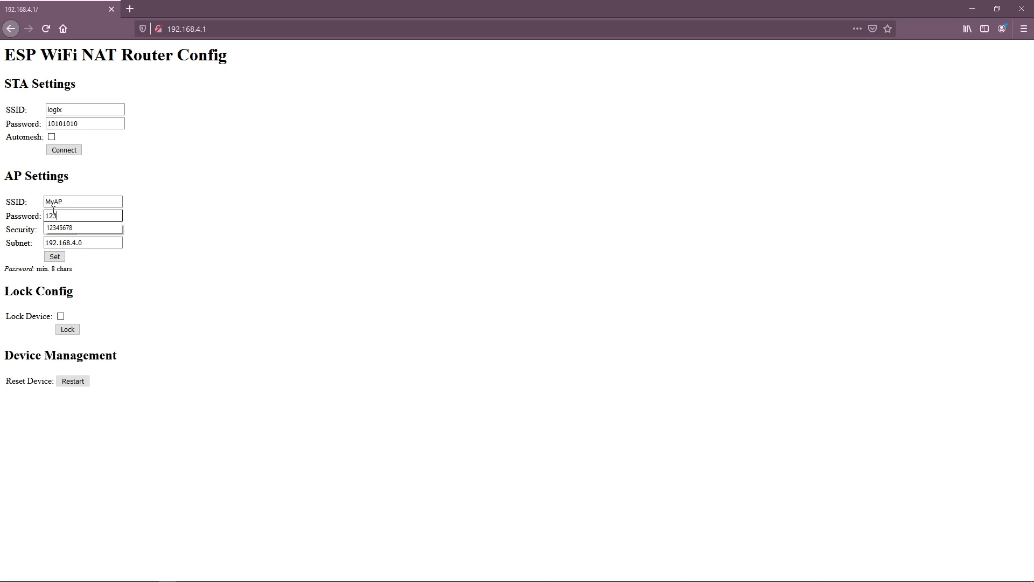
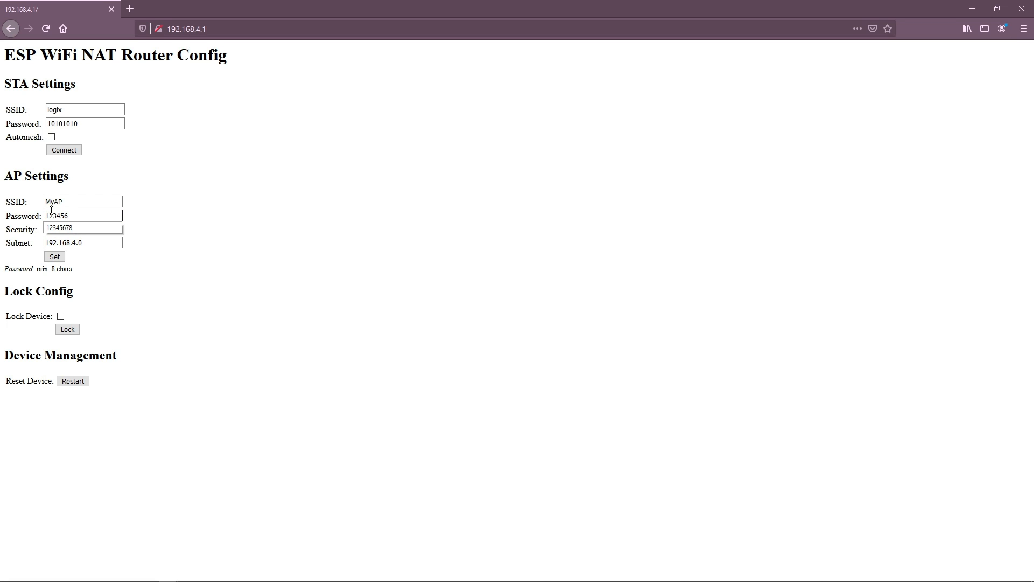
click(69, 230)
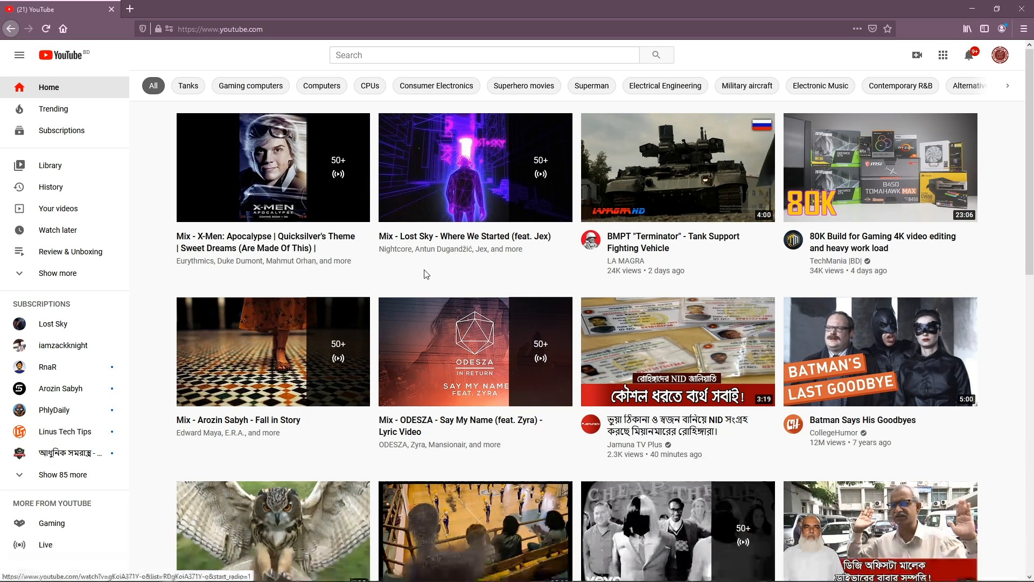
Play the Faora-Ul vs Kal-El Man of Steel clip and show its playback quality choices
click(880, 351)
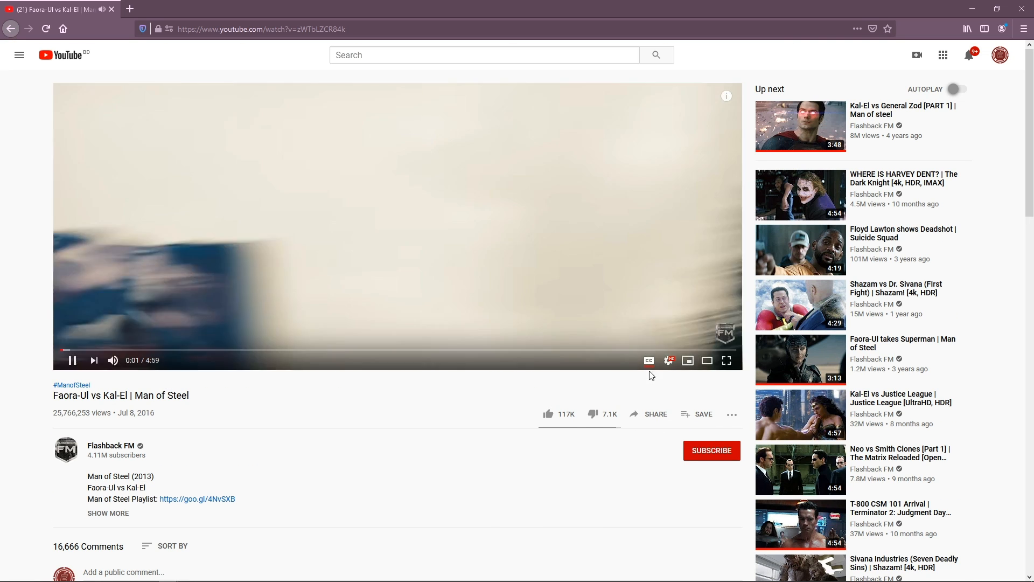
click(668, 359)
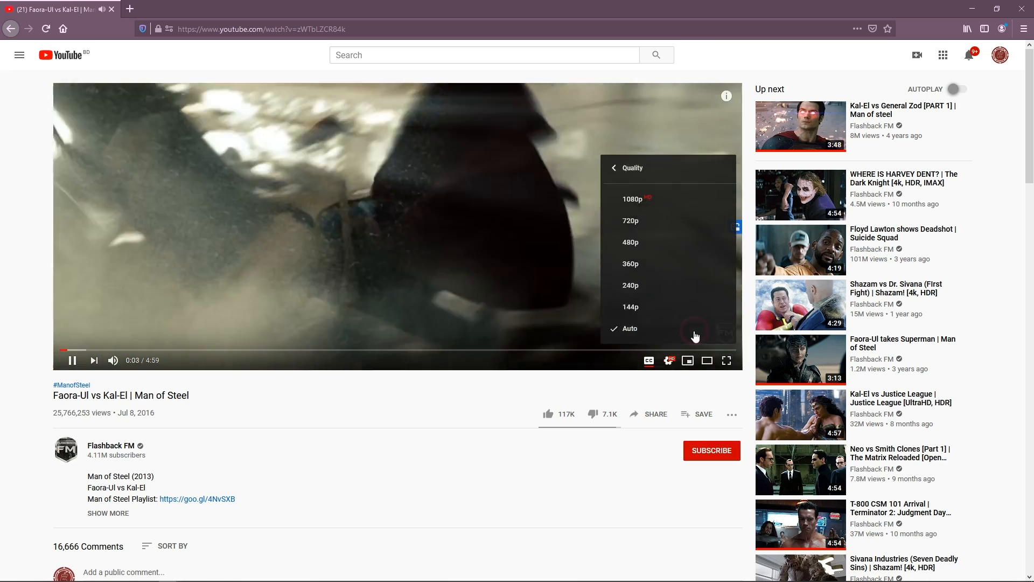